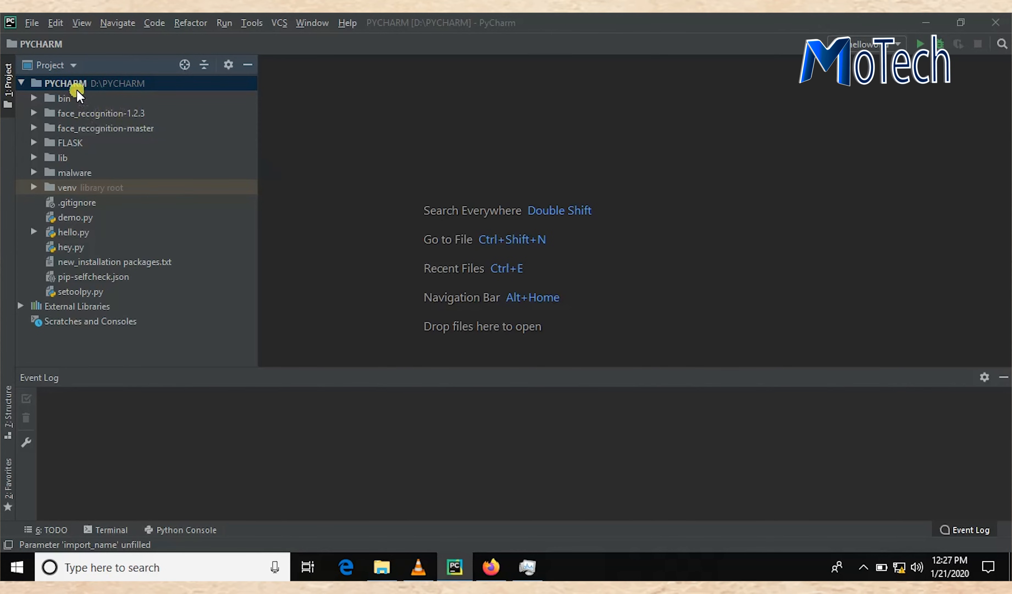
Create a new Python file helloworld.py under the PYCHARM root and leave it open, empty
right_click(63, 82)
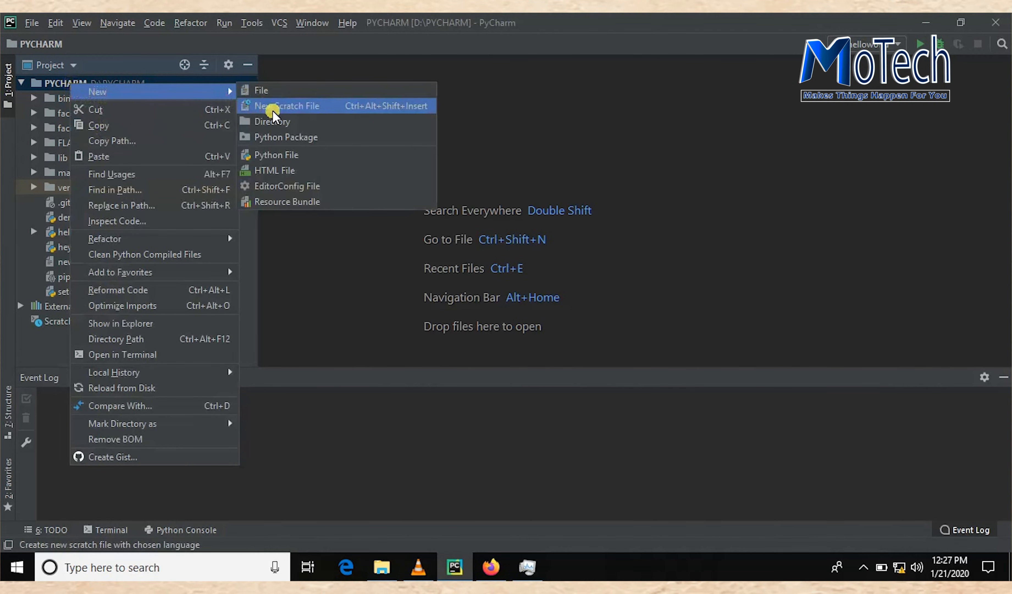
left_click(277, 154)
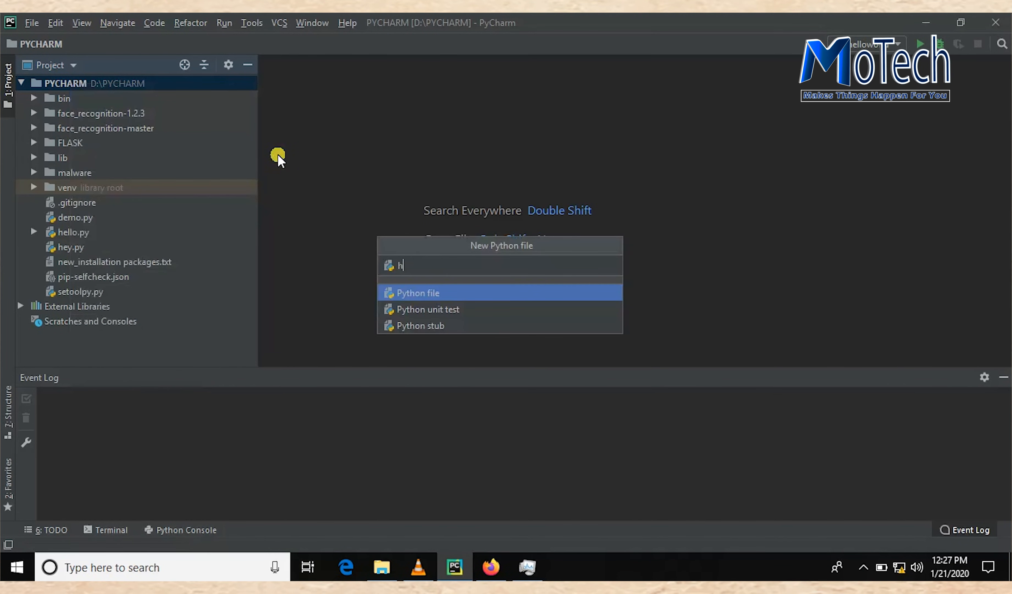
type("ellowo")
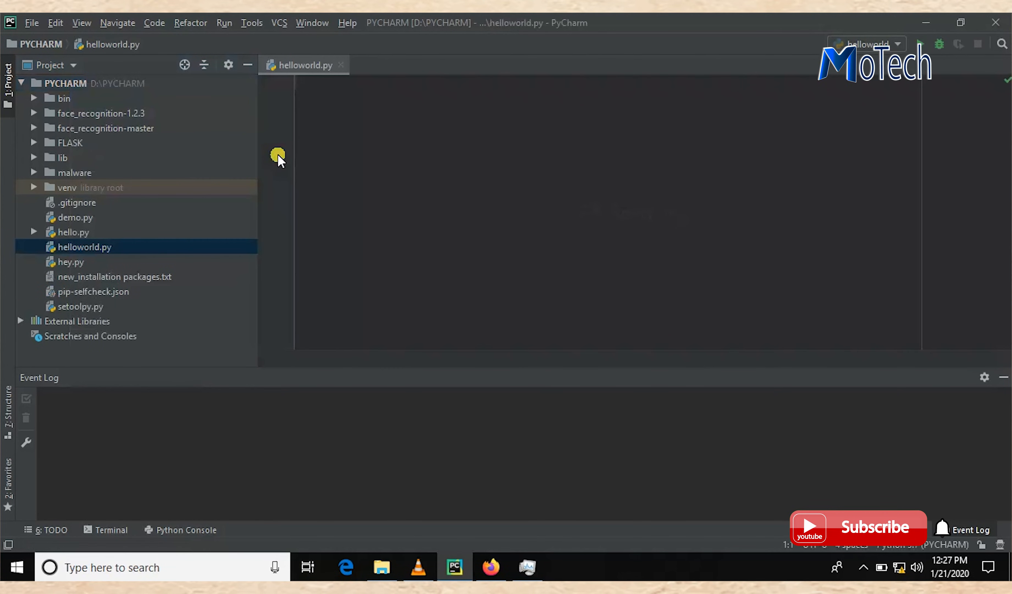
left_click(876, 527)
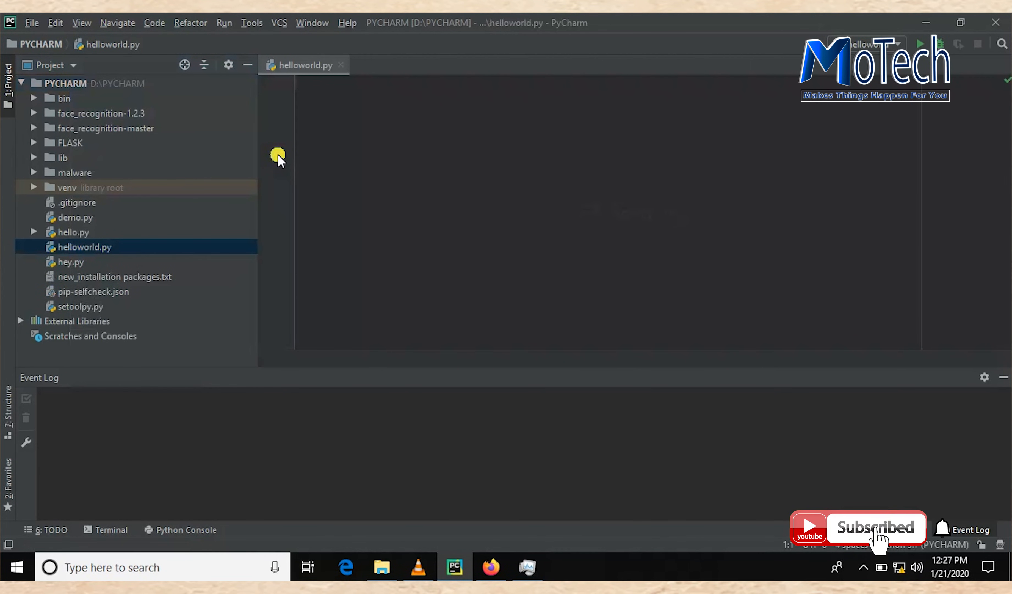
Write 'from flask import Flask' and 'app = Flask(__name__)' as the first two lines
type("from flask import")
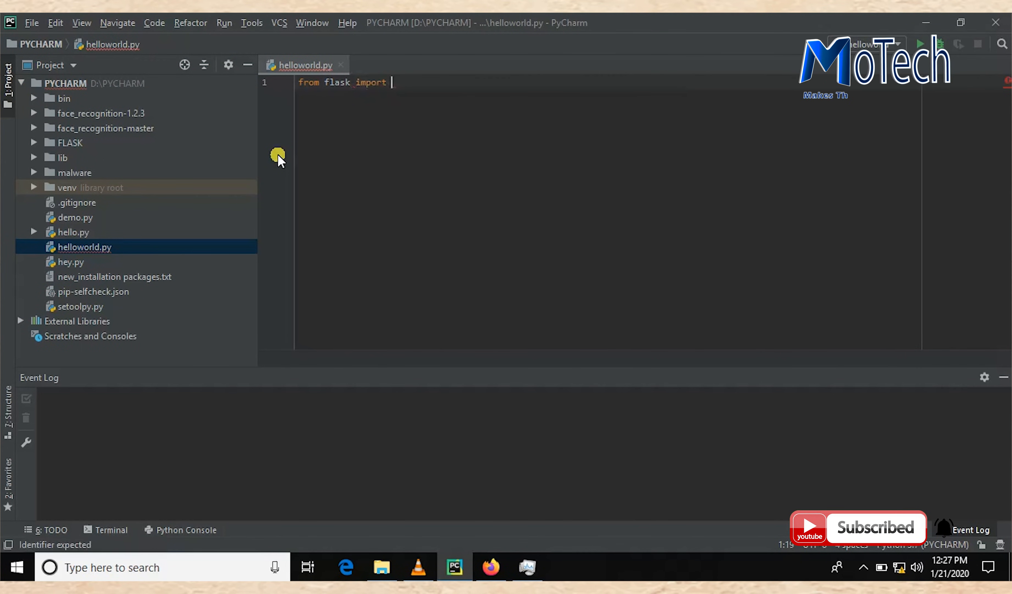
type("Flask")
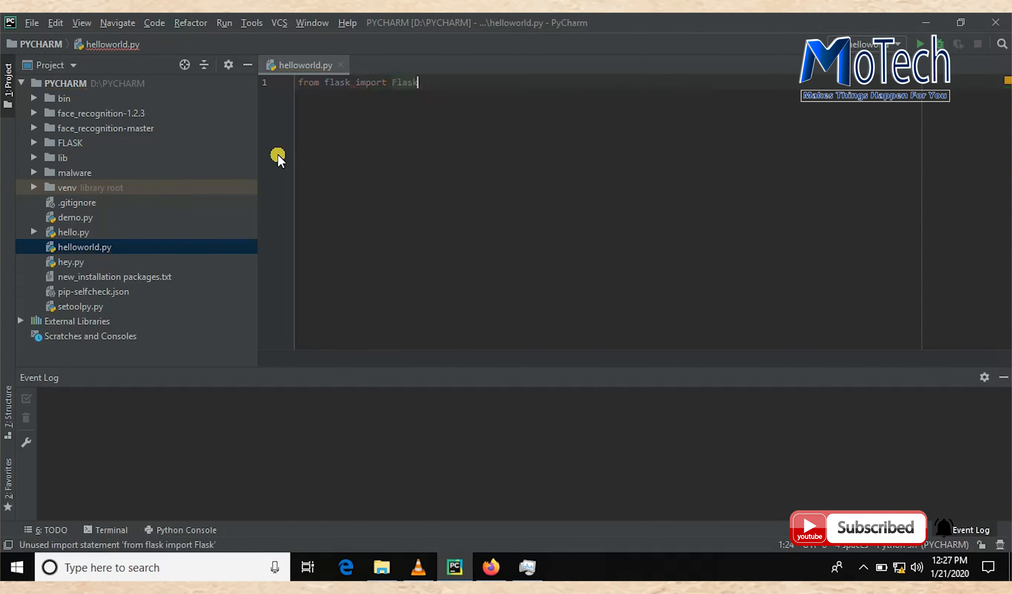
type("a")
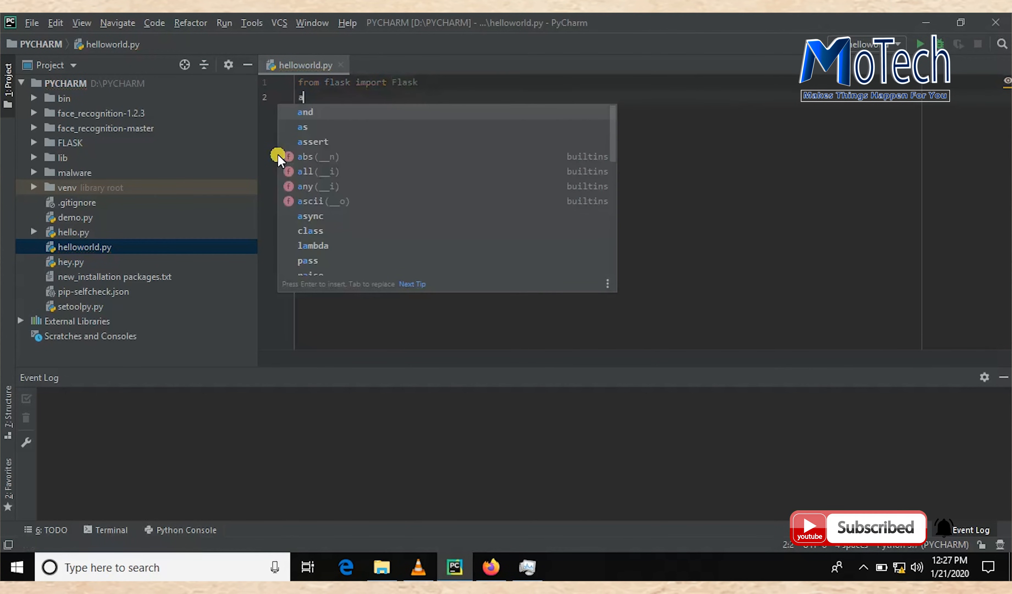
type("pp")
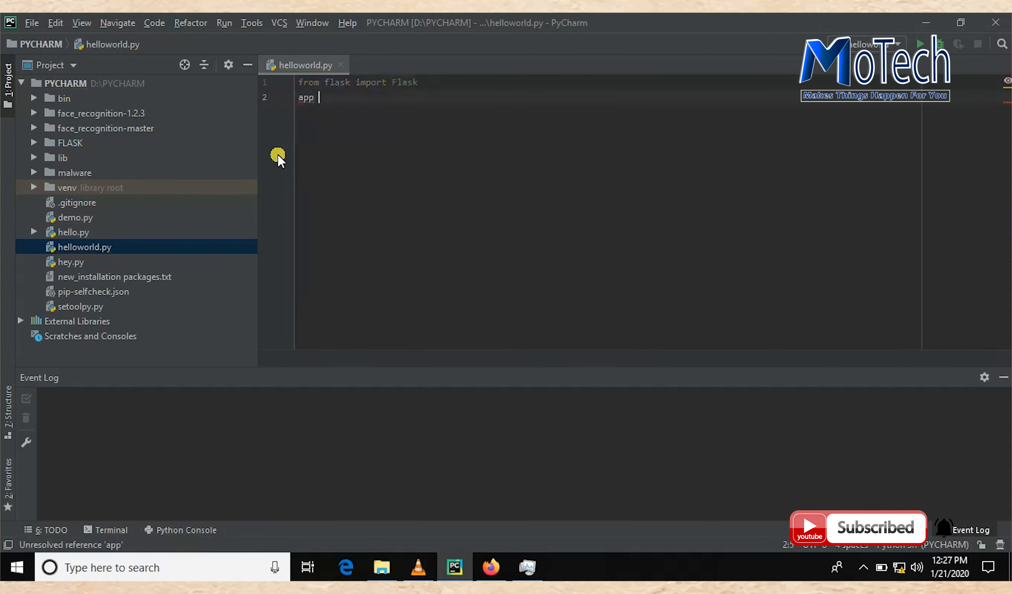
type("=m")
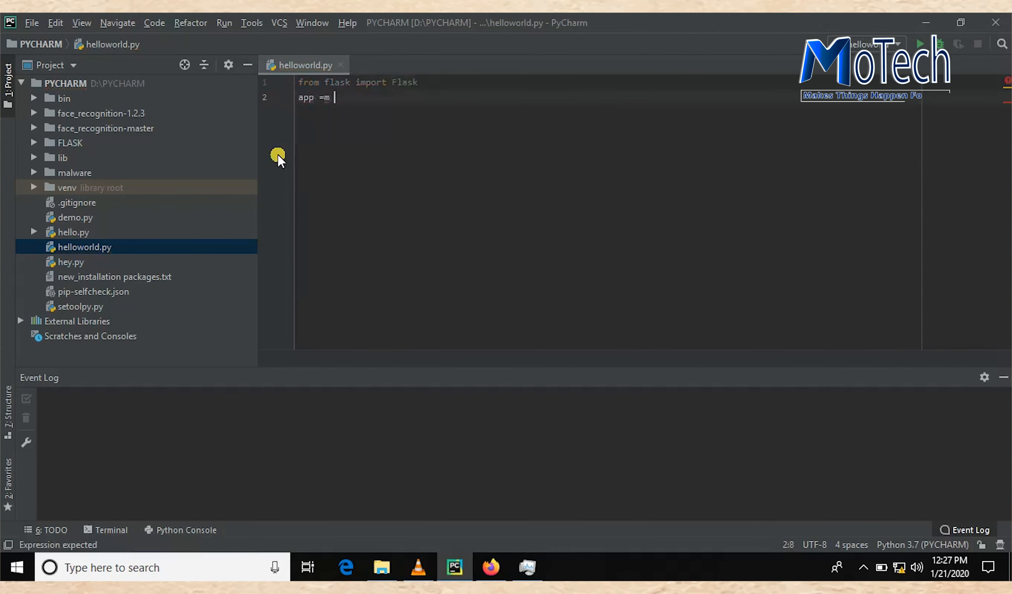
key("Backspace")
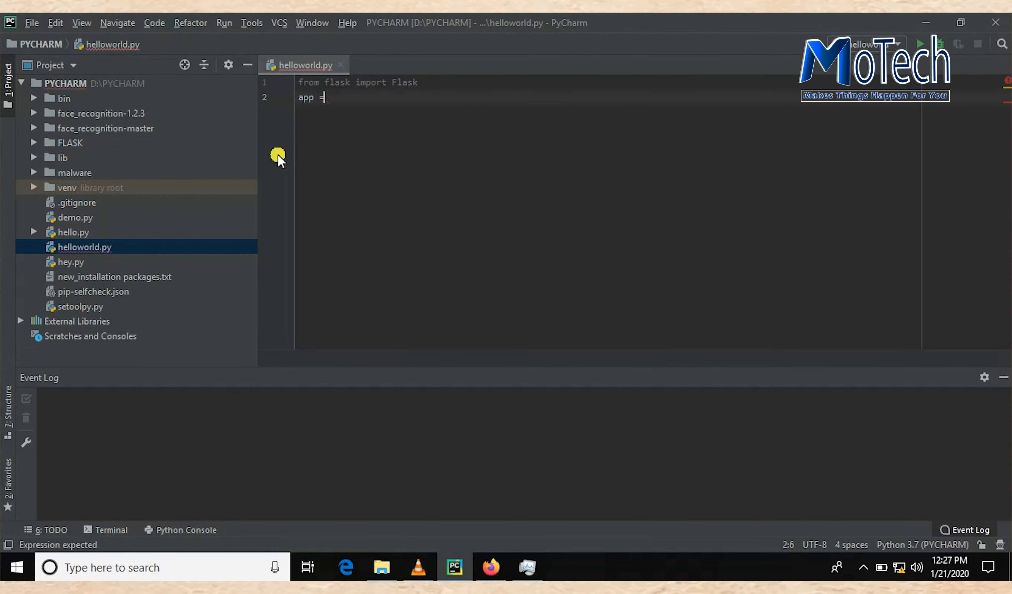
type("Flask(__name__")
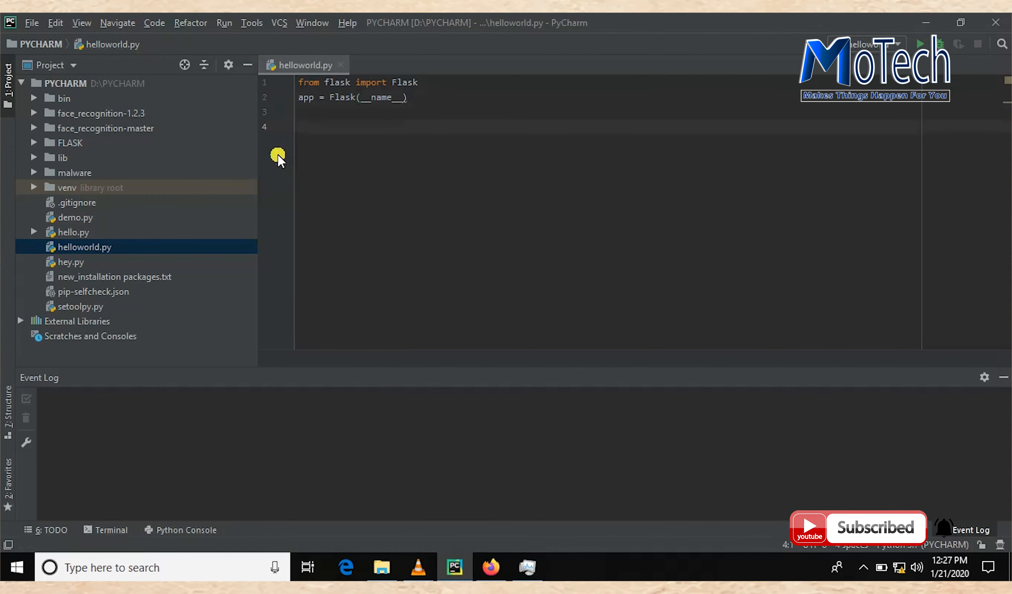
type("@")
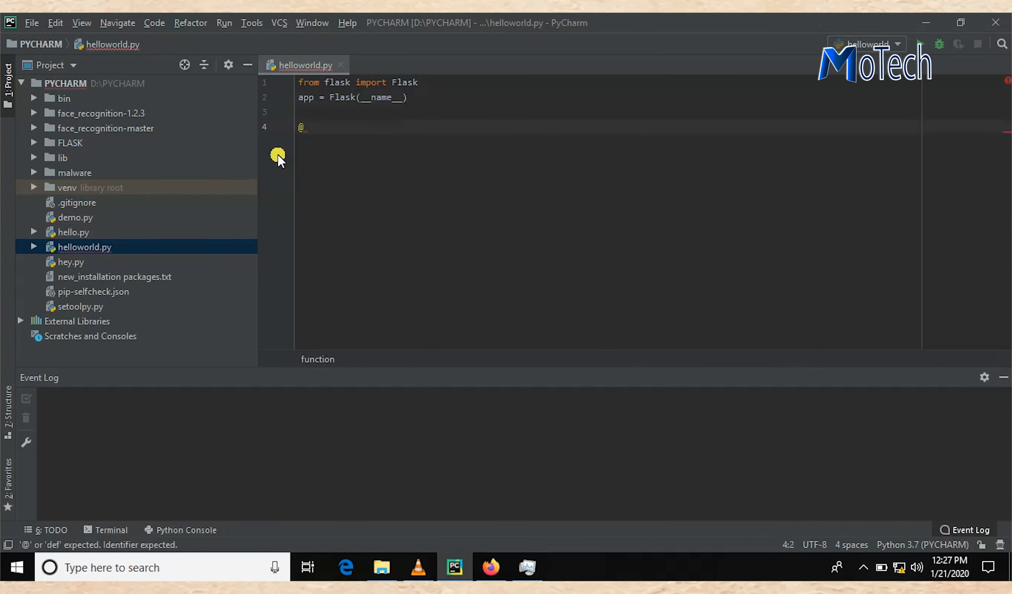
type("app.")
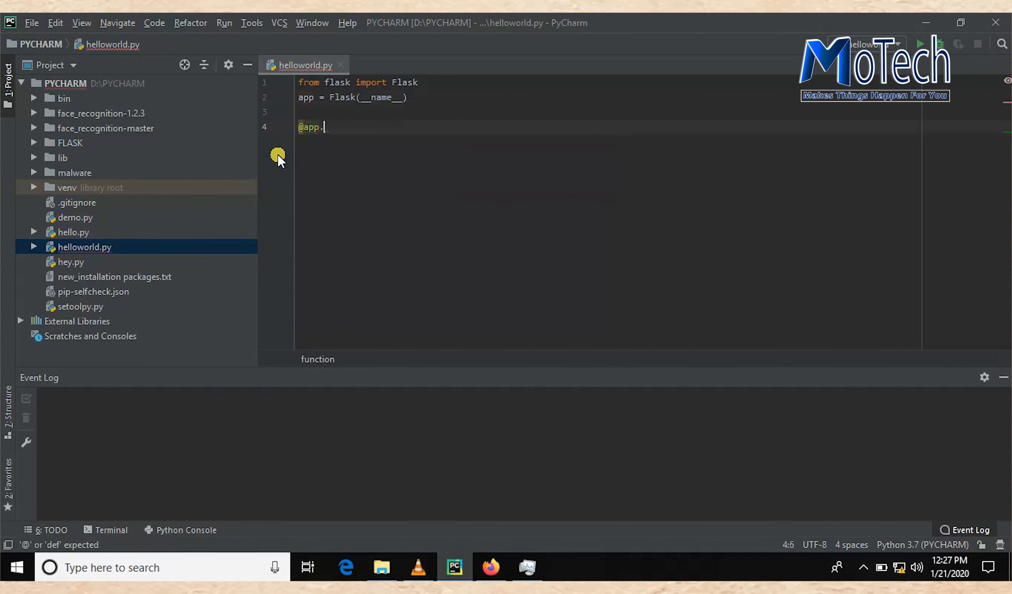
type("route(")
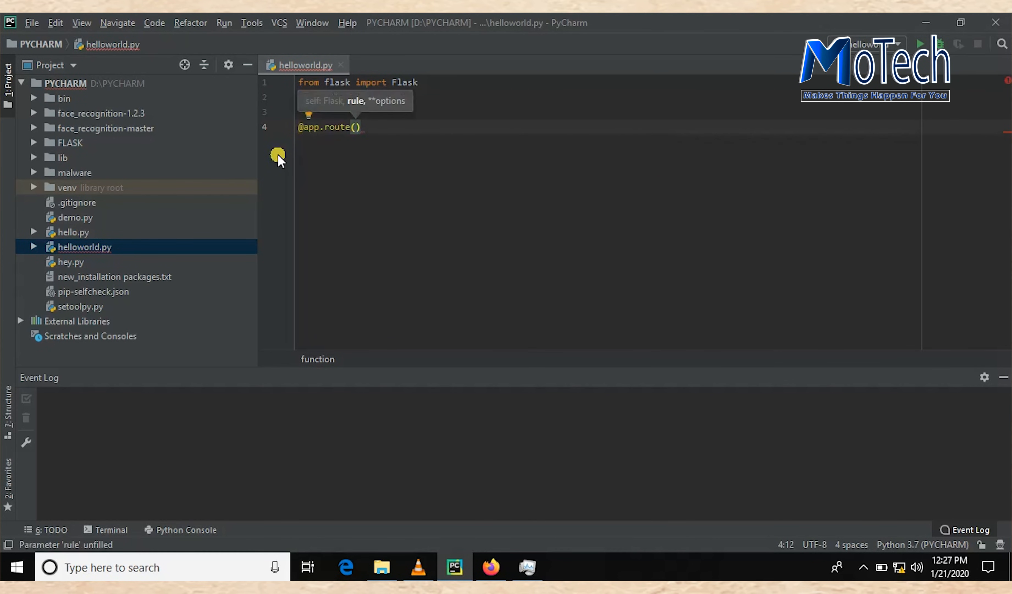
type("\"/\"")
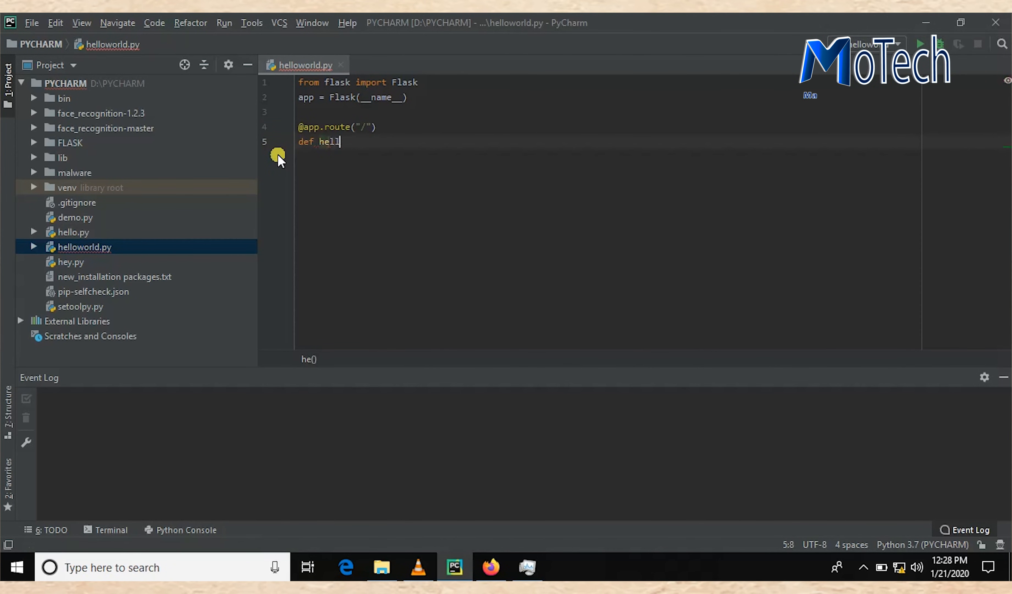
type("low")
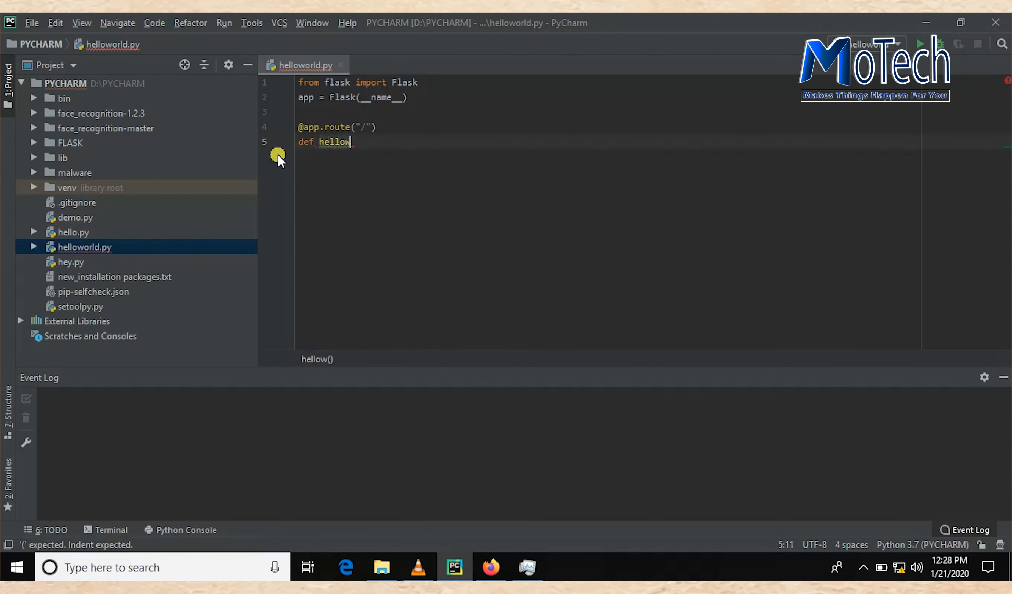
type("orld")
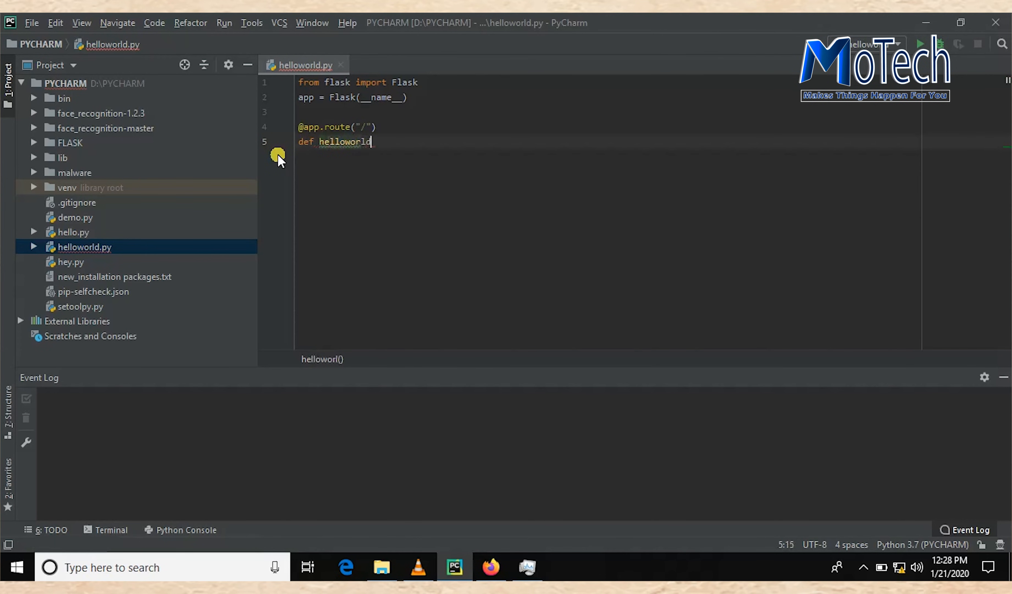
type("()")
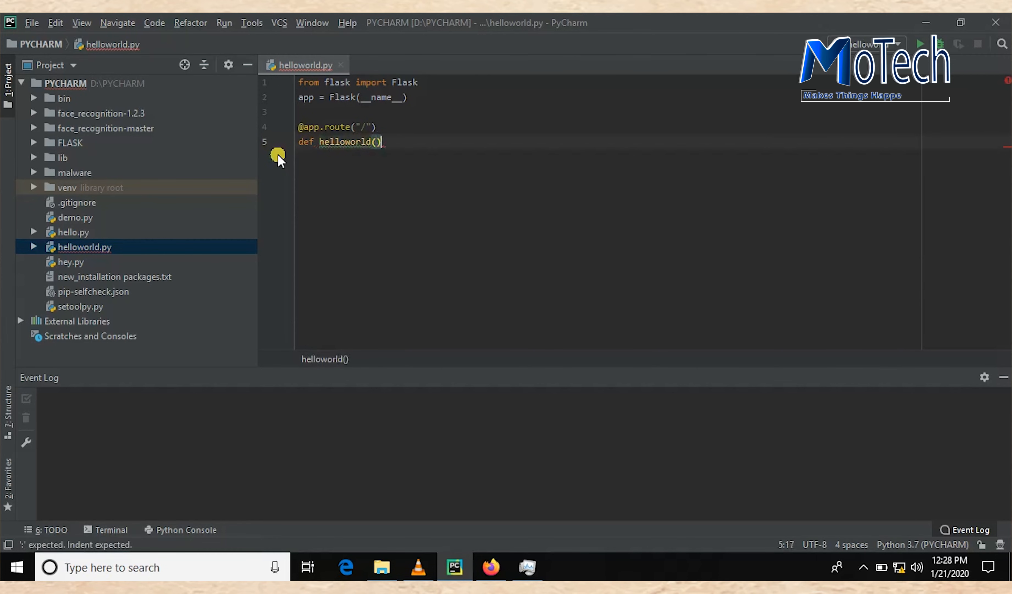
type(":")
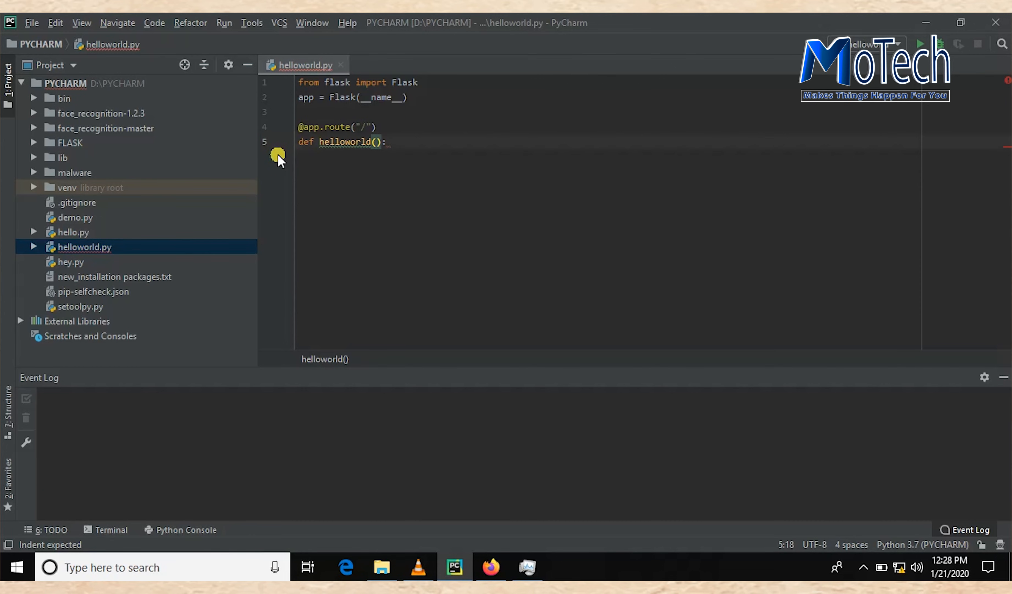
Make helloworld() return "Hello World" and start a new line after the function
type("ret")
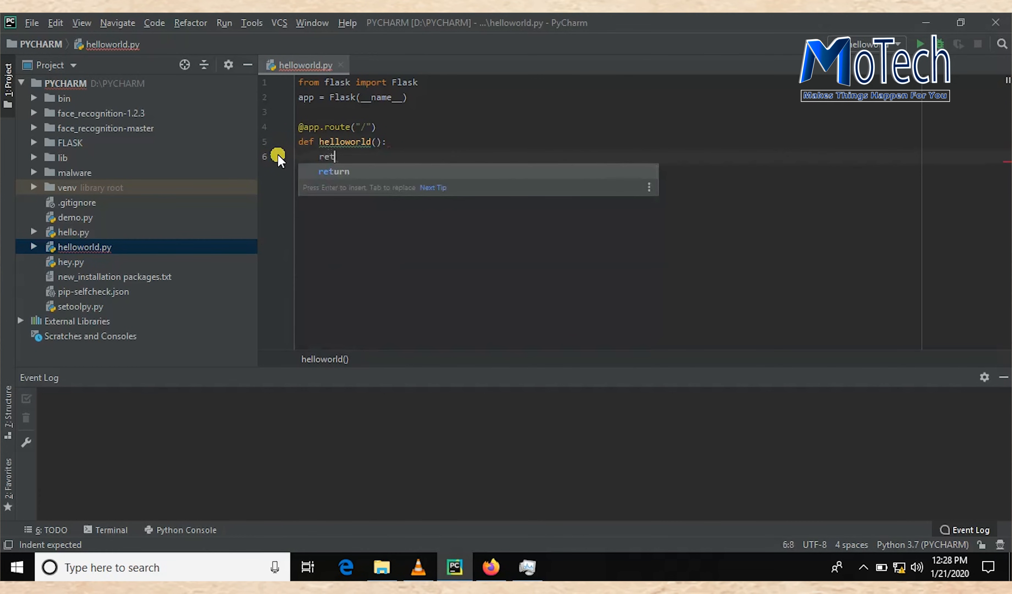
key("Tab")
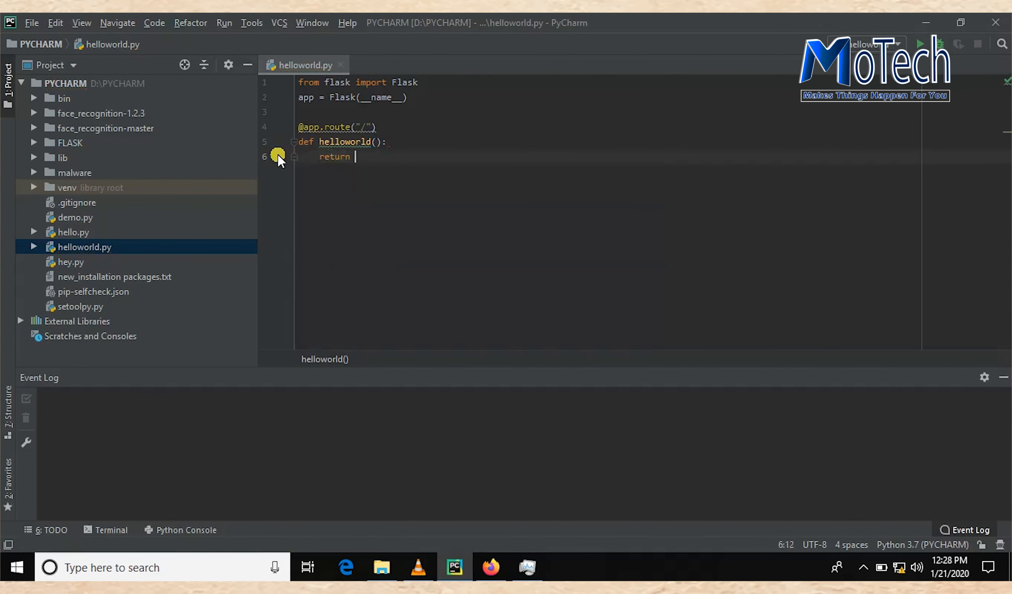
type("\"H")
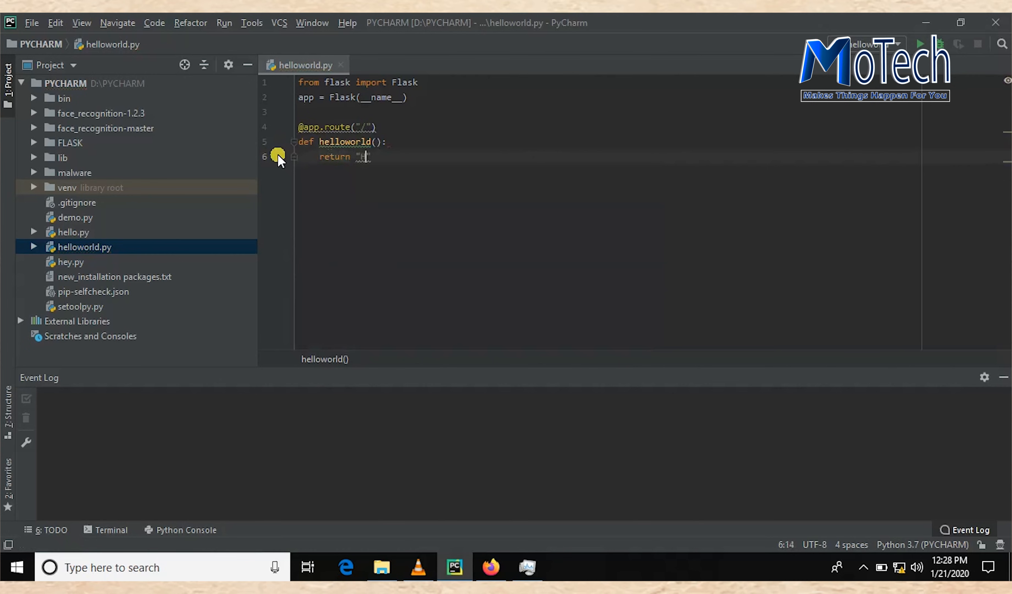
type("Heloo")
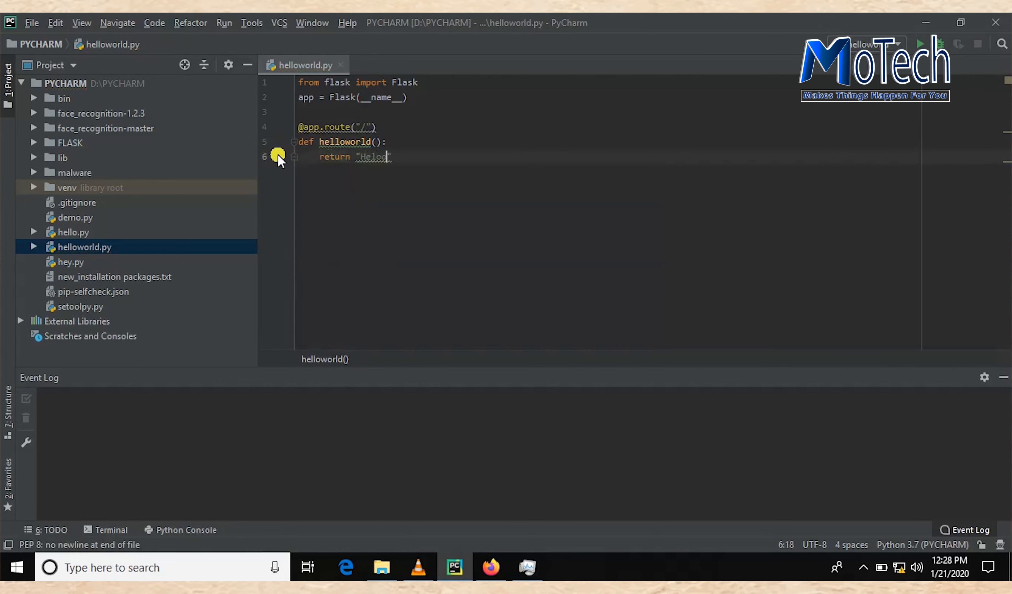
type("Hello")
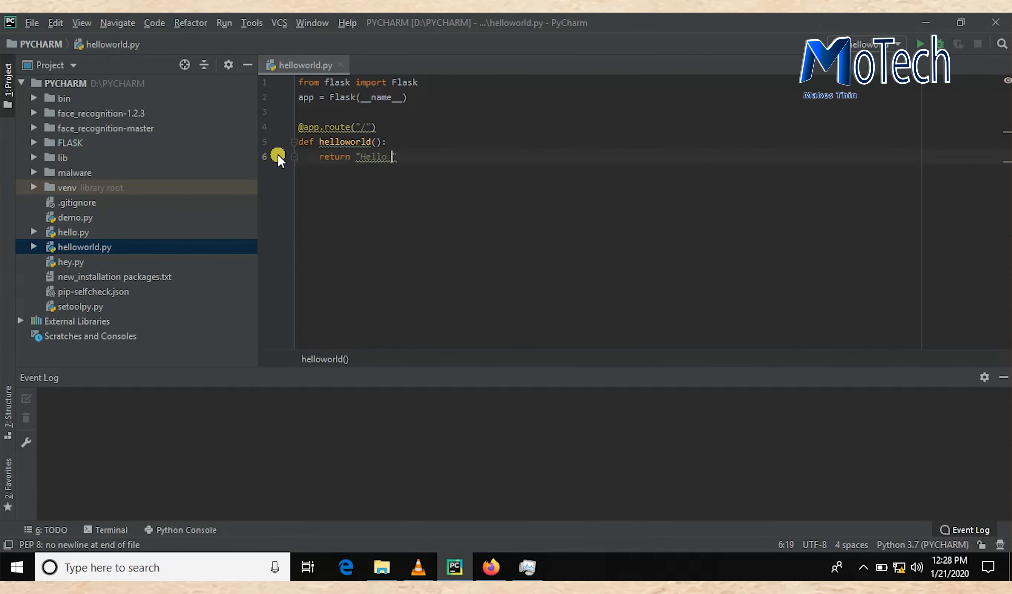
type("World")
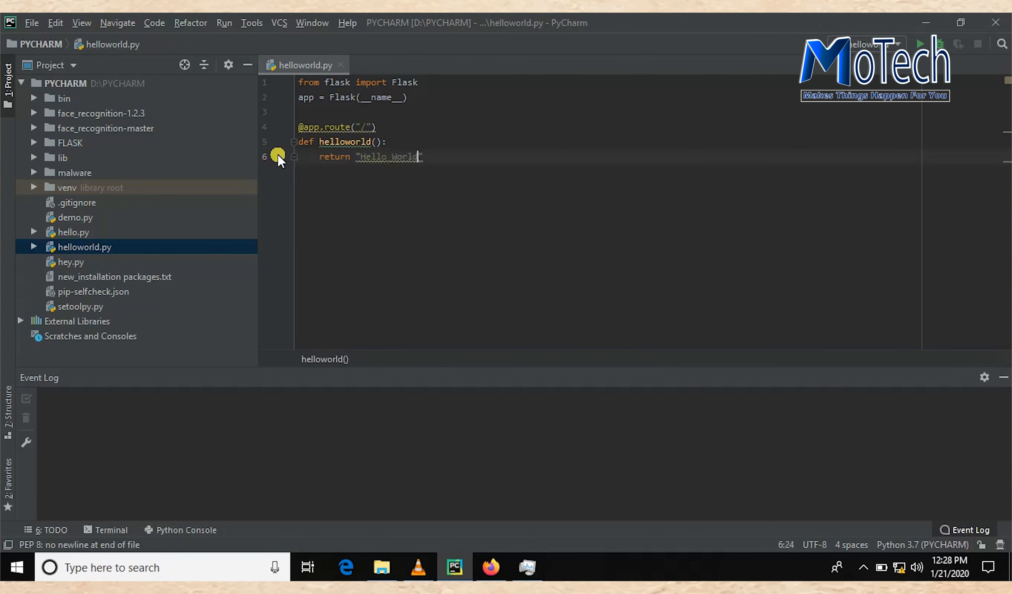
key("enter")
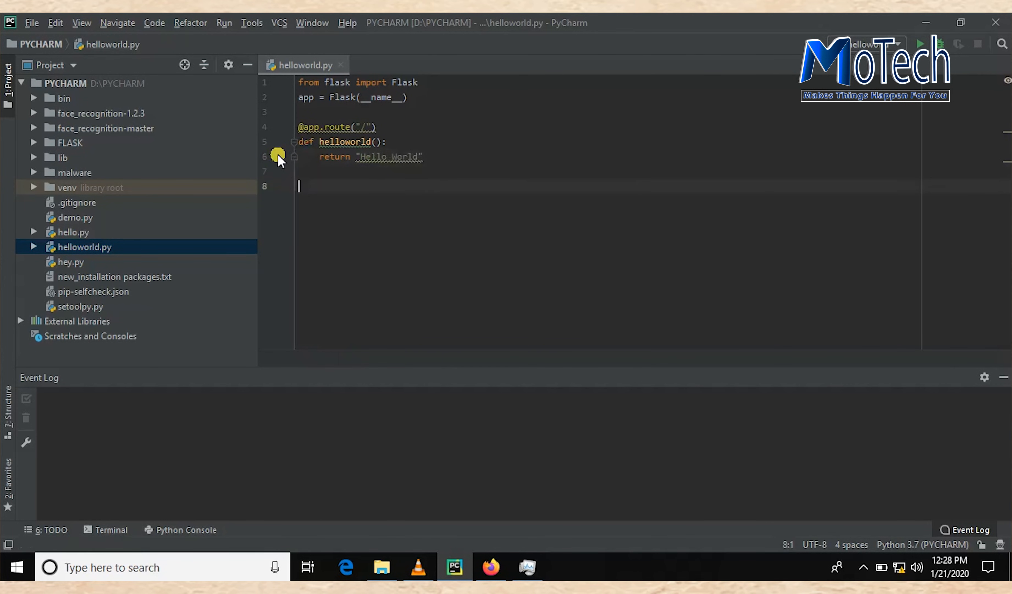
Add the if __name__ == '__main__': guard line beneath the route
type("i")
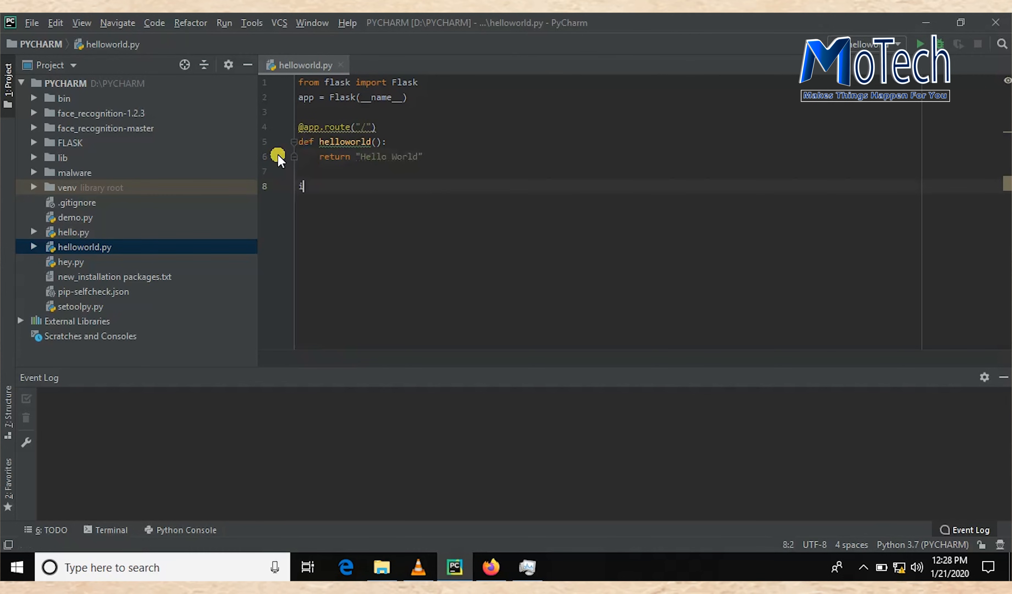
type("f __")
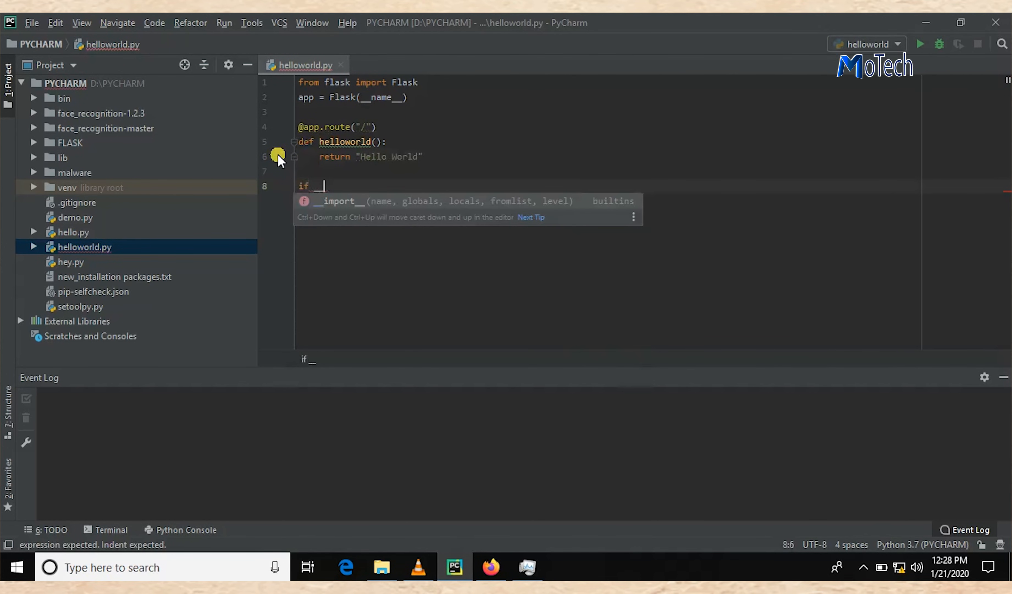
type("name__")
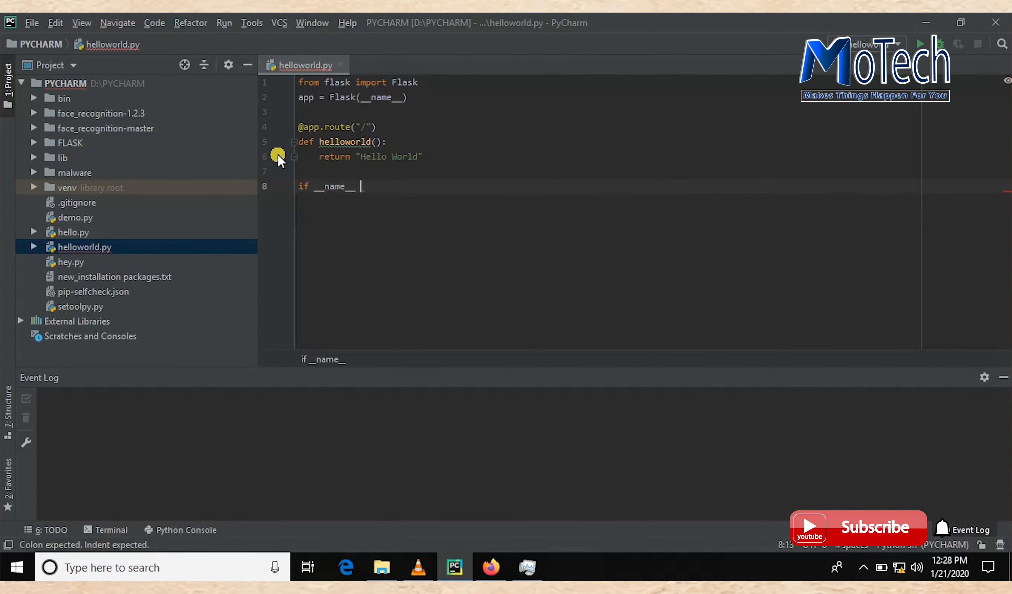
type("==")
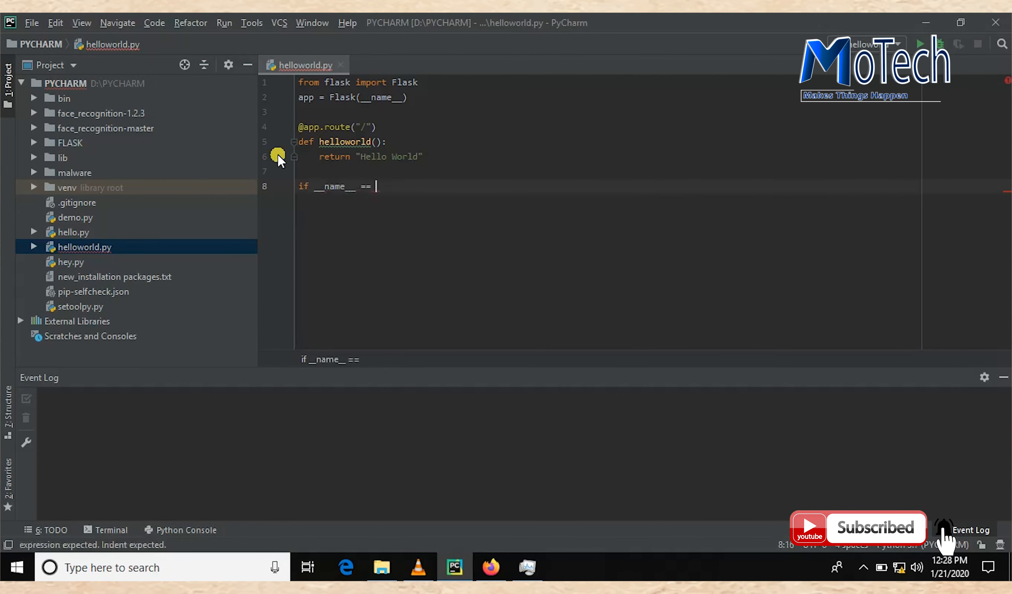
type("''")
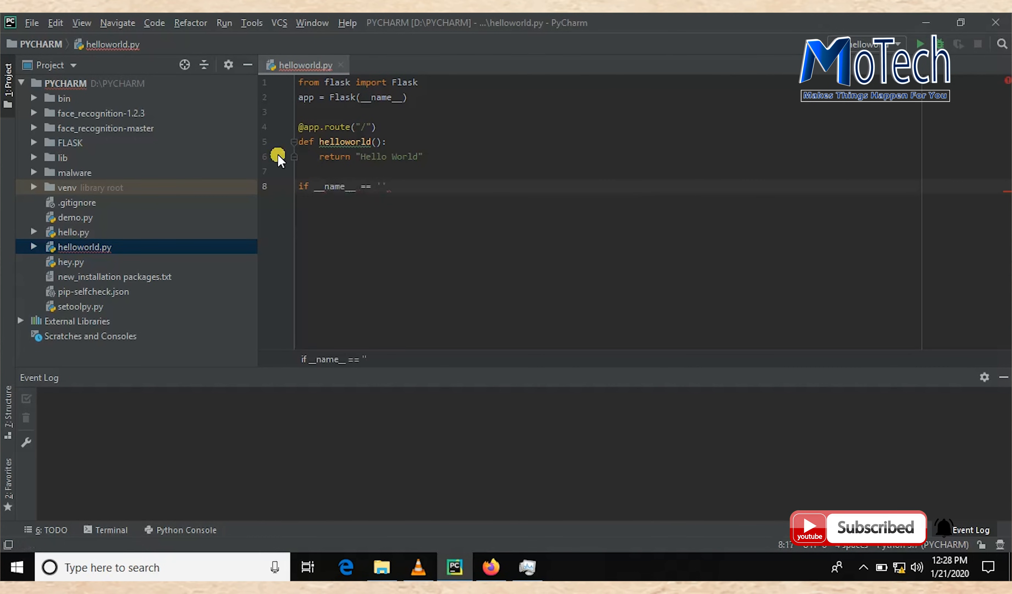
type("__mai")
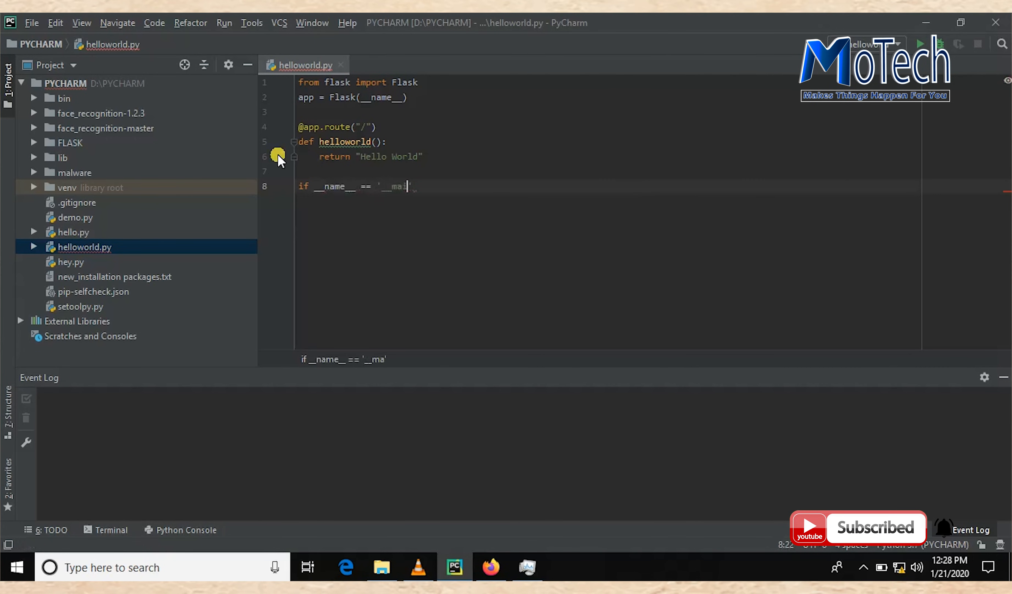
type("in__")
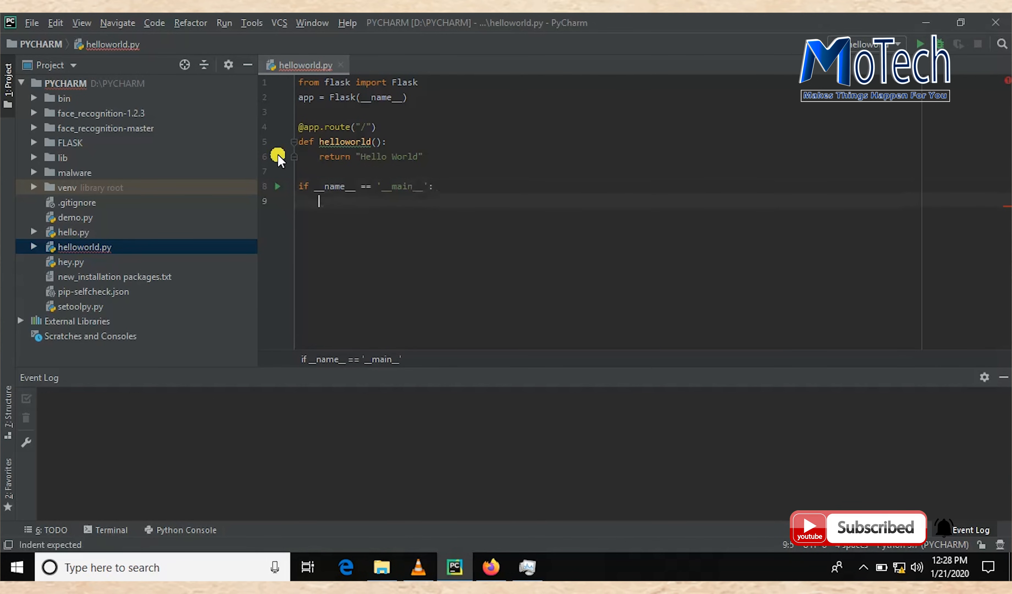
Under the guard, call app.run(port=5000, debug=True) using the autocomplete suggestions
type("app")
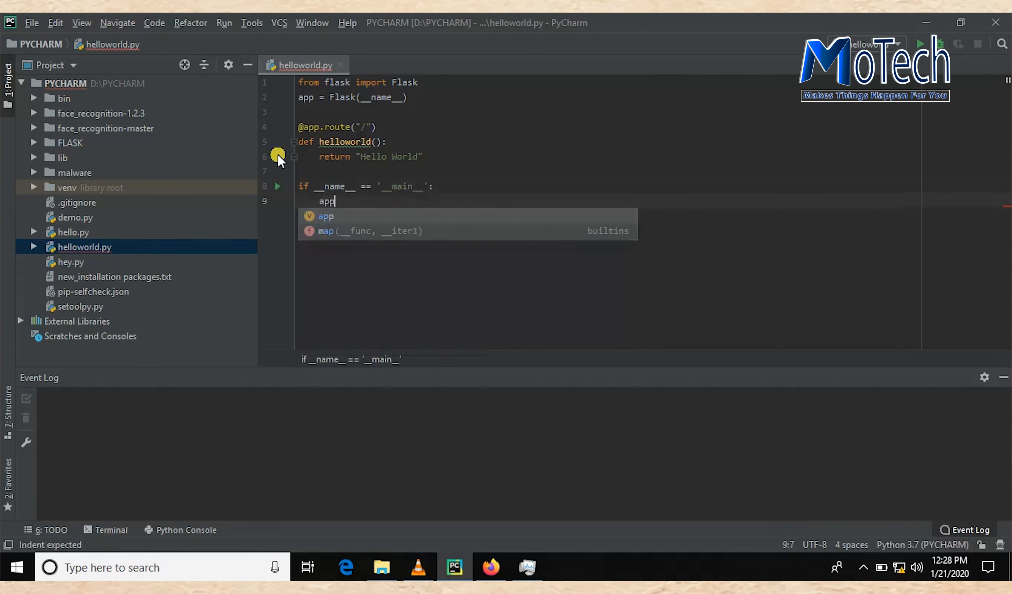
type(".run")
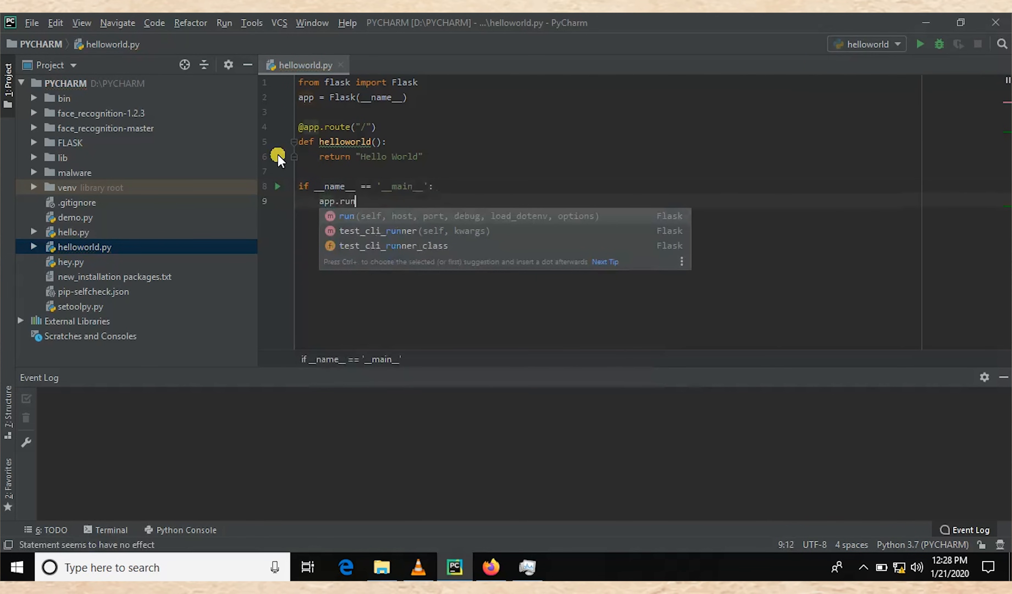
key("Tab")
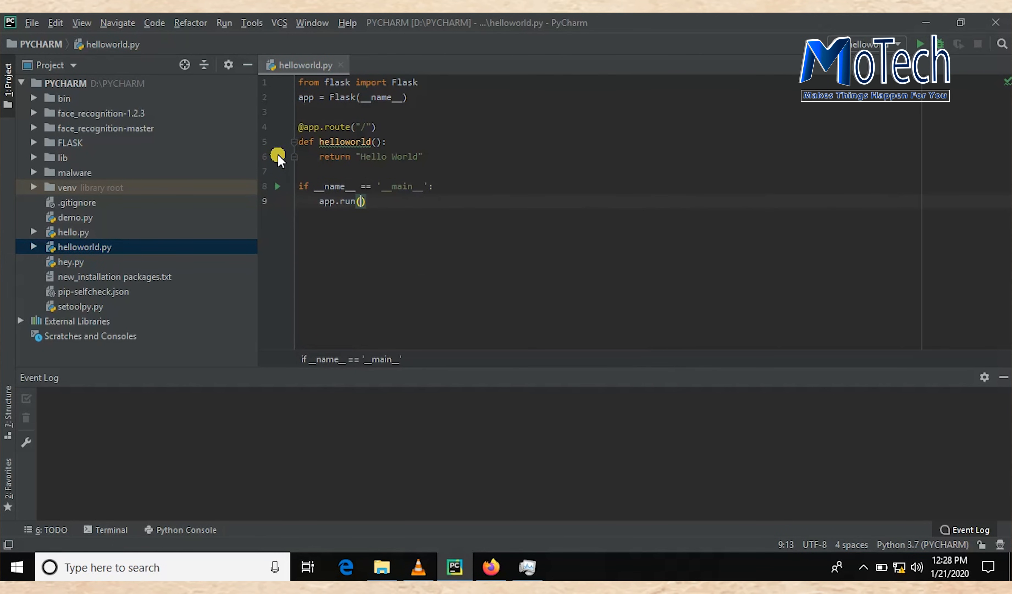
type("port=5")
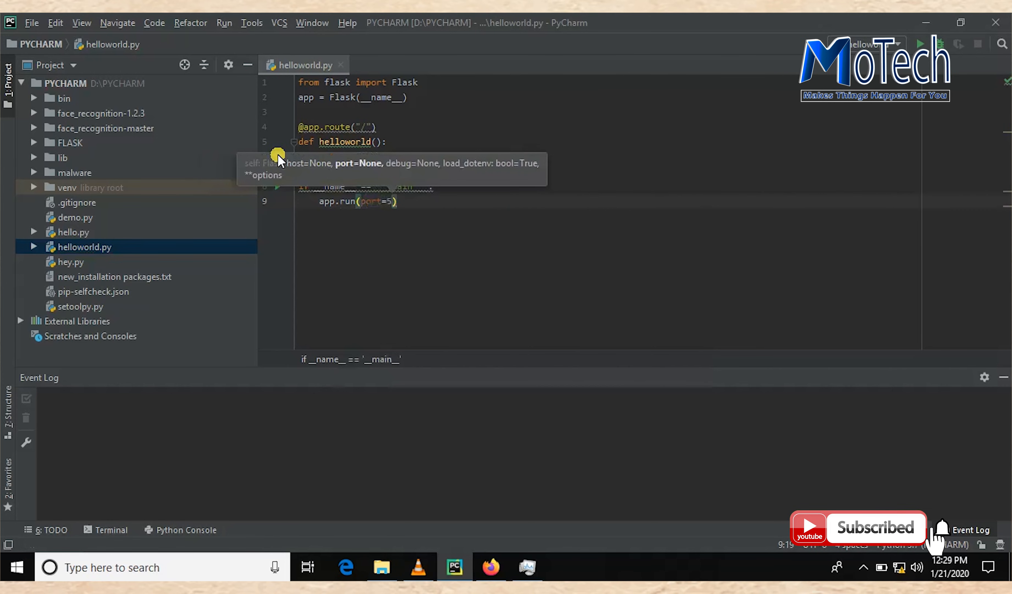
type("000")
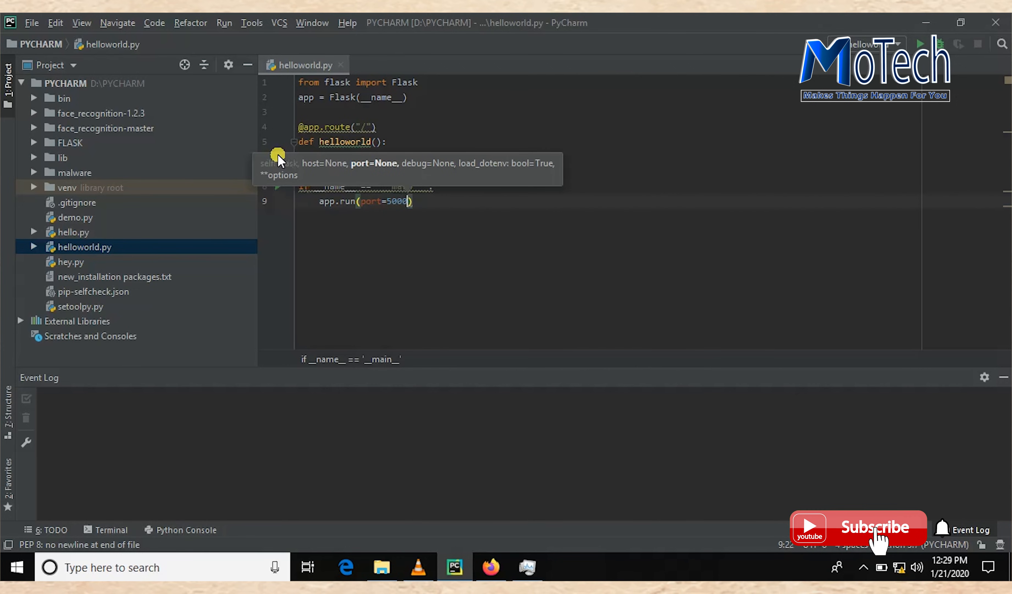
type(", d")
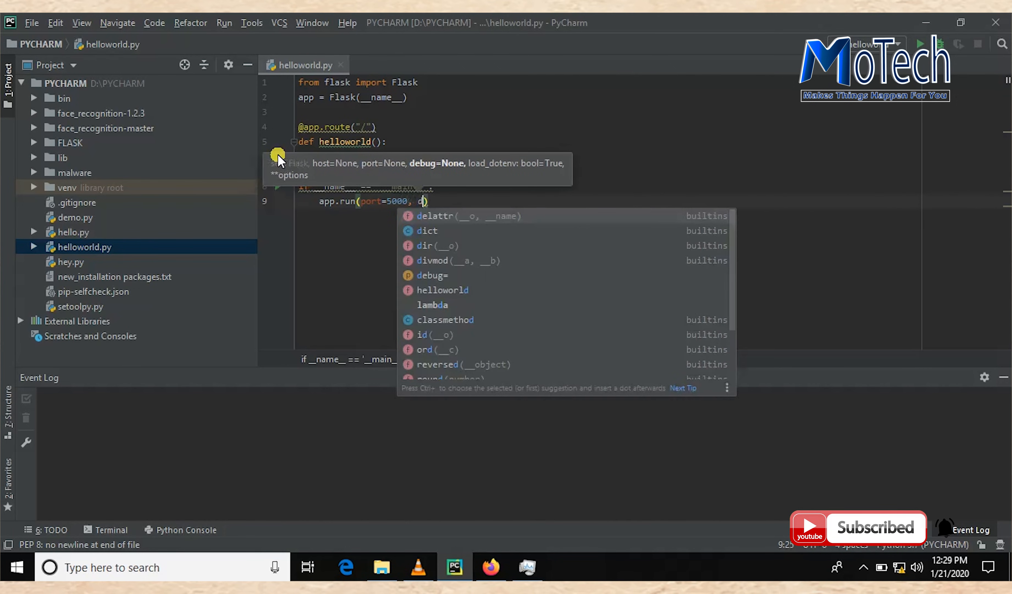
type("debug")
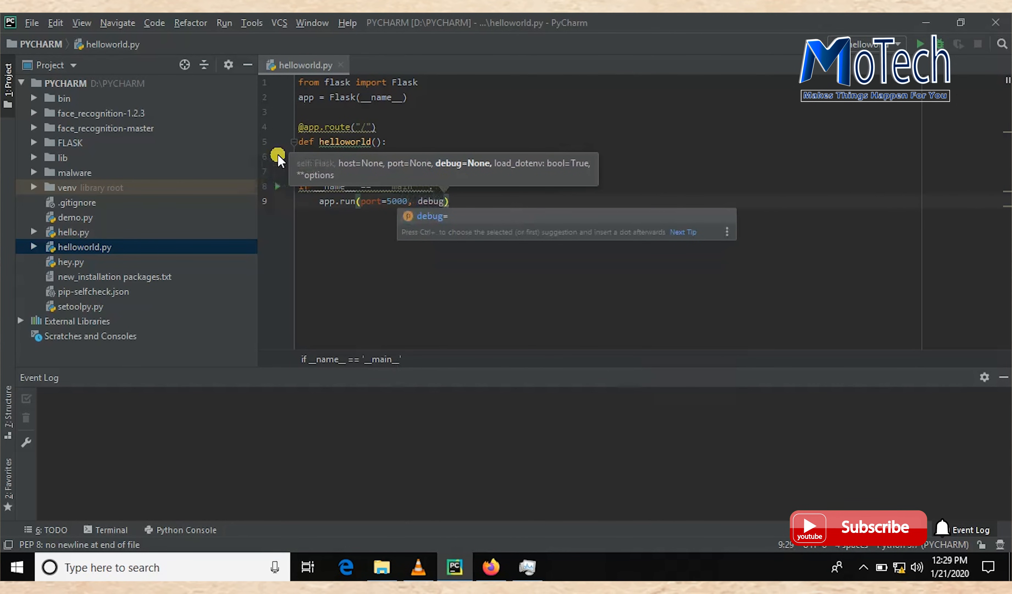
type("=")
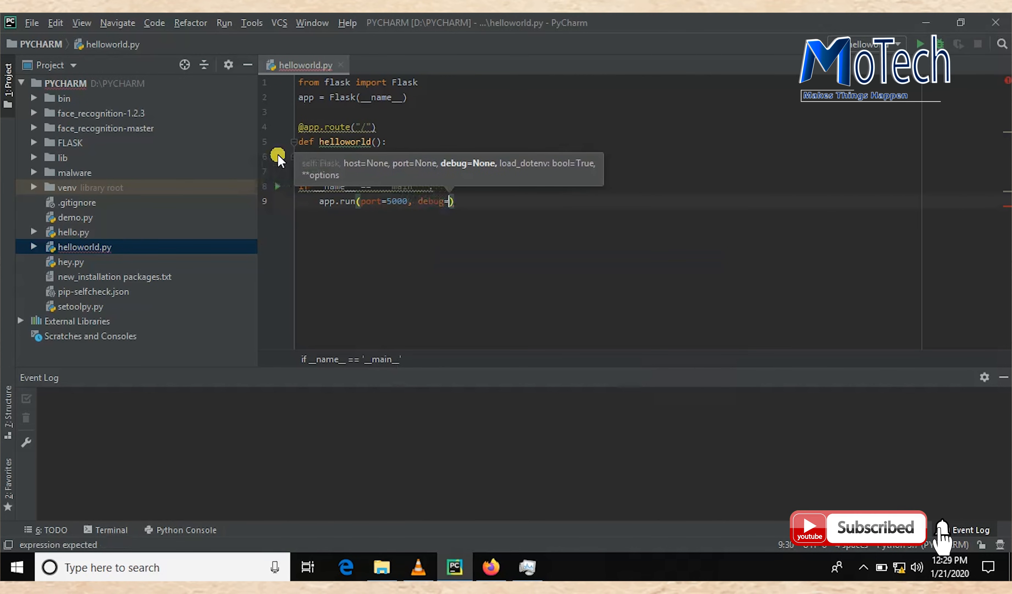
type("Tue")
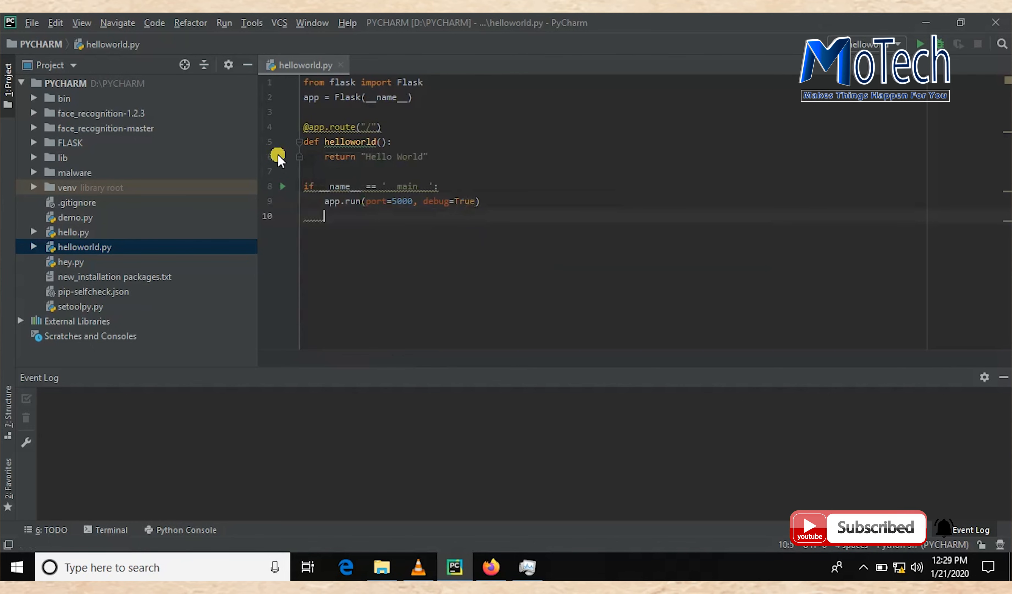
Run helloworld.py so the Run window reports the server on 127.0.0.1:5000 with debug on
right_click(336, 184)
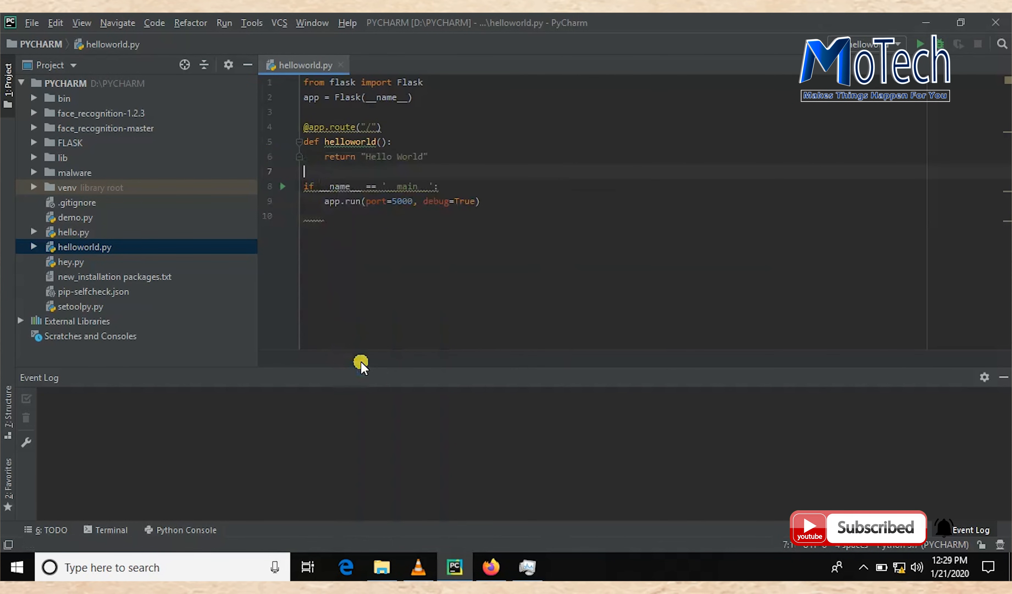
left_click(922, 44)
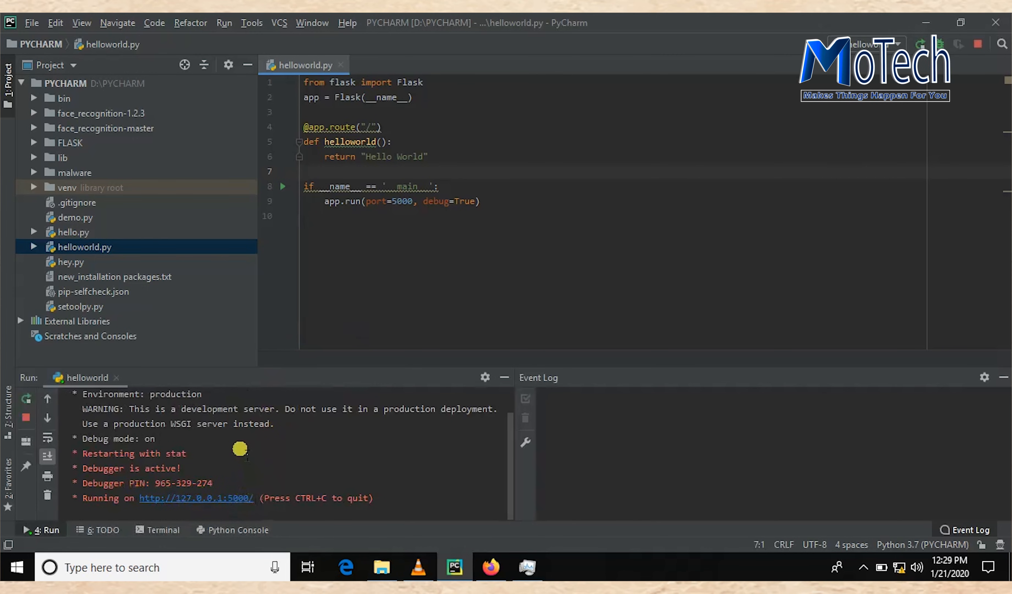
Load 127.0.0.1:5000 in Firefox to see Hello World, then return to PyCharm's GET 200 log
left_click(490, 567)
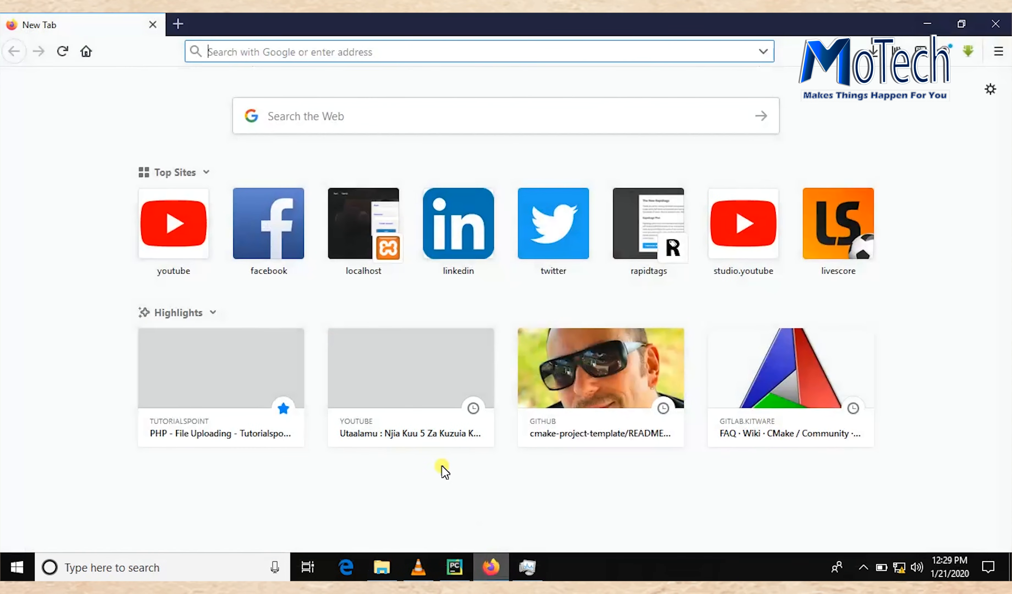
type("127.0.0.1/")
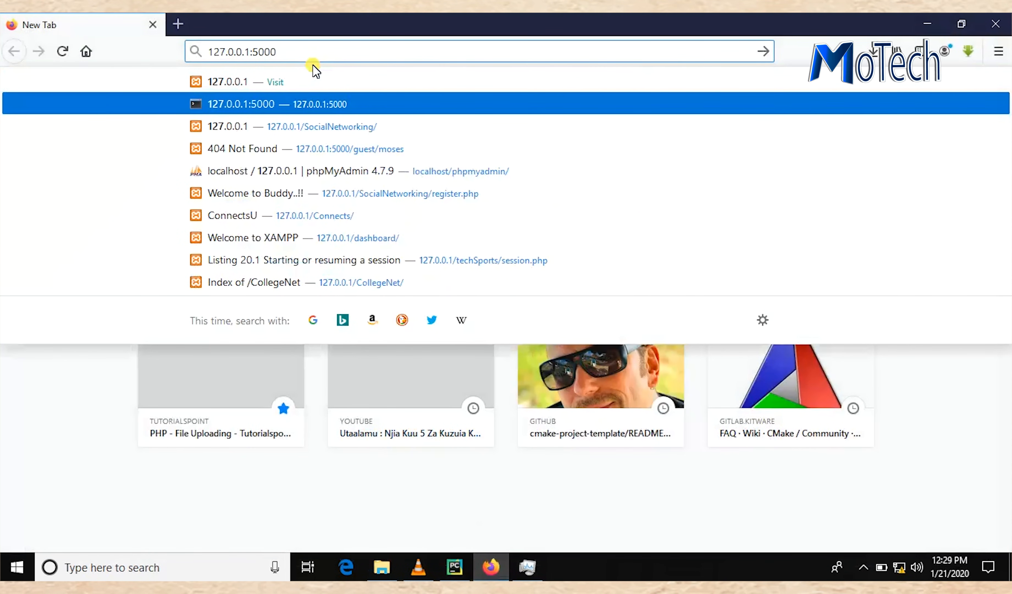
left_click(241, 104)
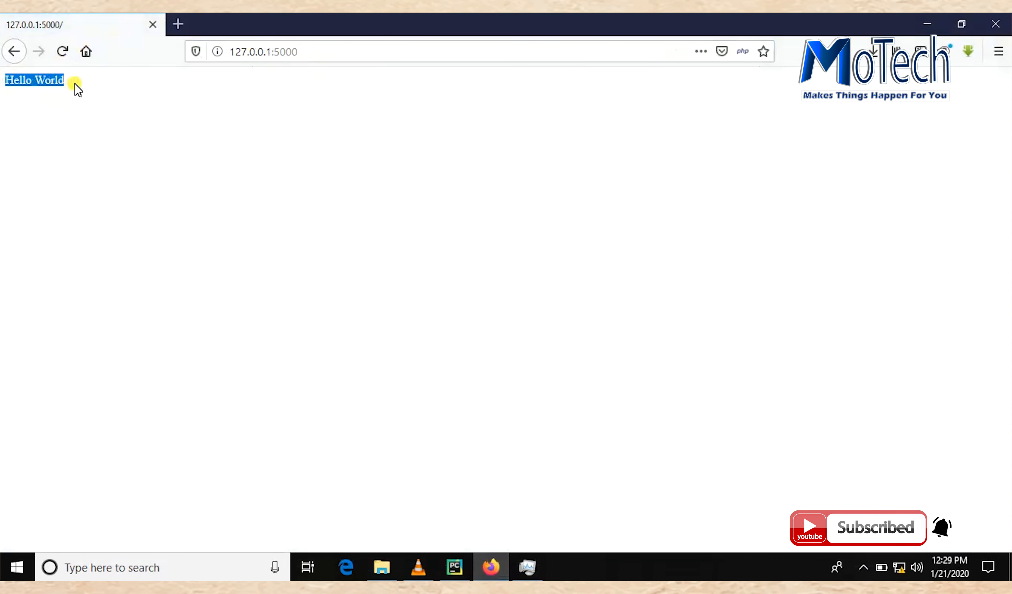
left_click(455, 567)
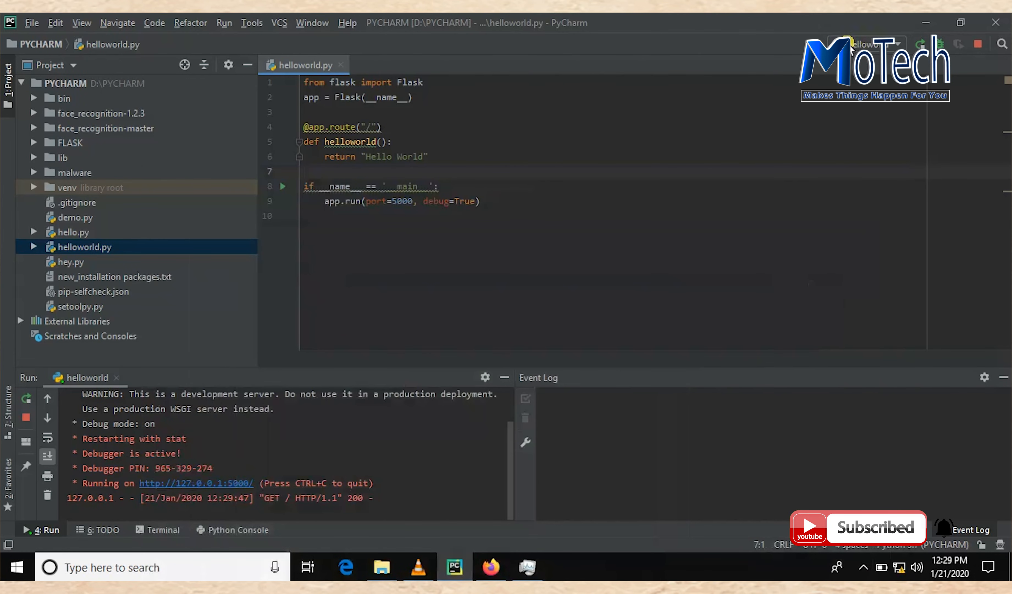